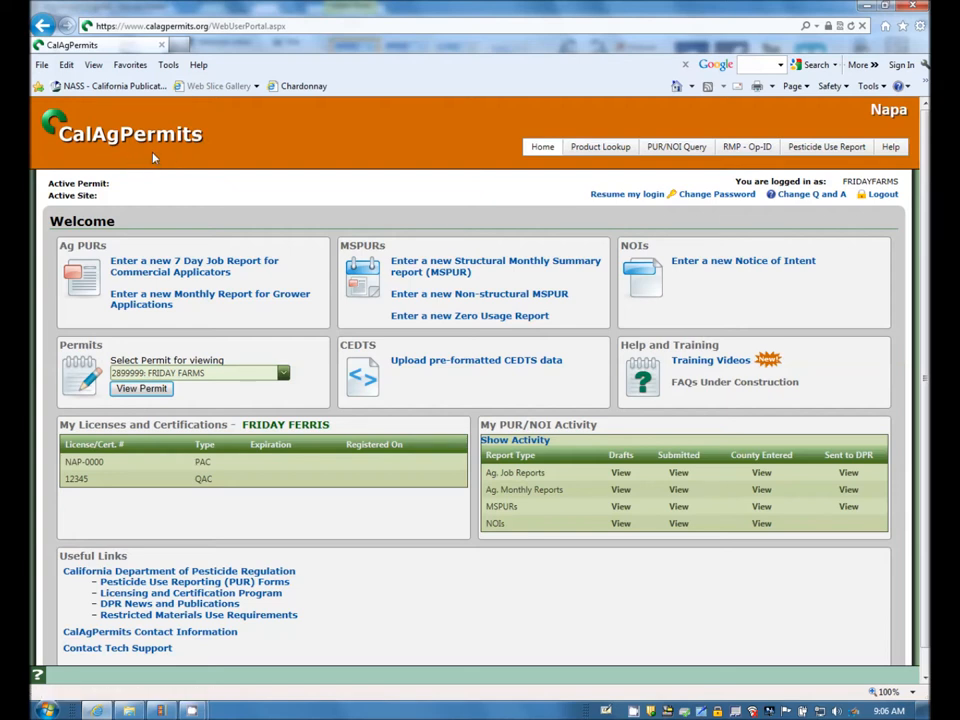
{"action": "mouse_move", "coordinate": [153, 152]}
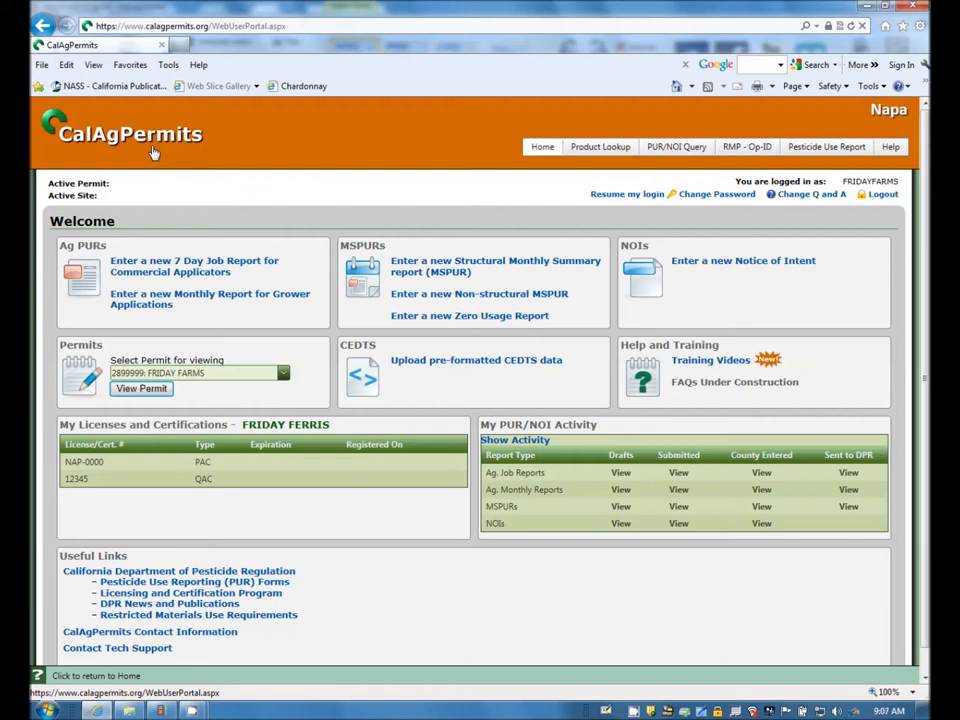
{"action": "mouse_move", "coordinate": [306, 197]}
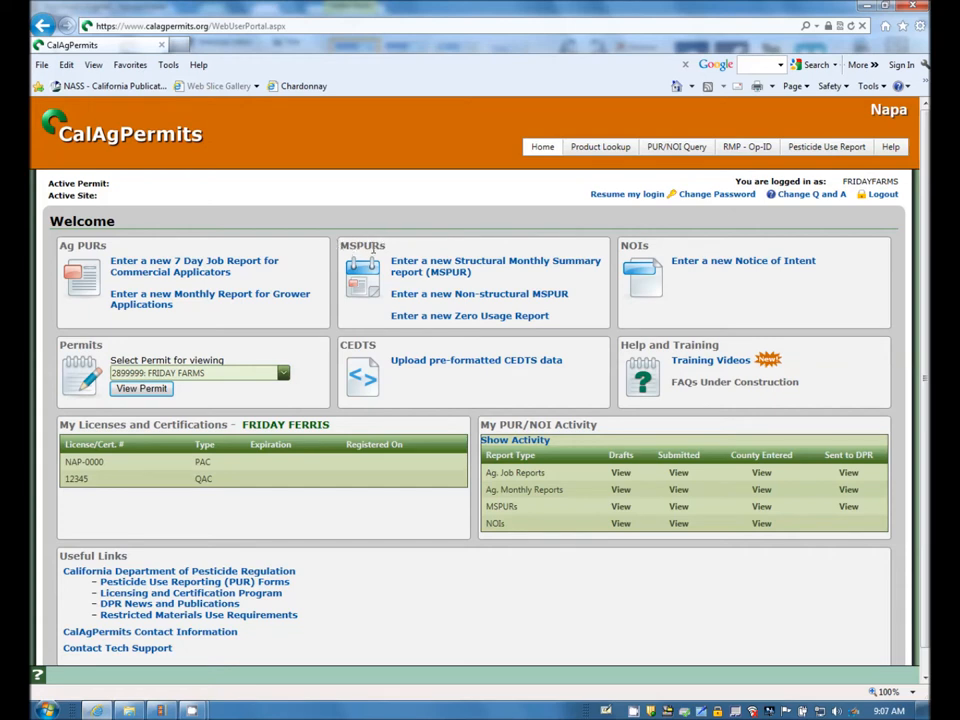
{"action": "mouse_move", "coordinate": [442, 267]}
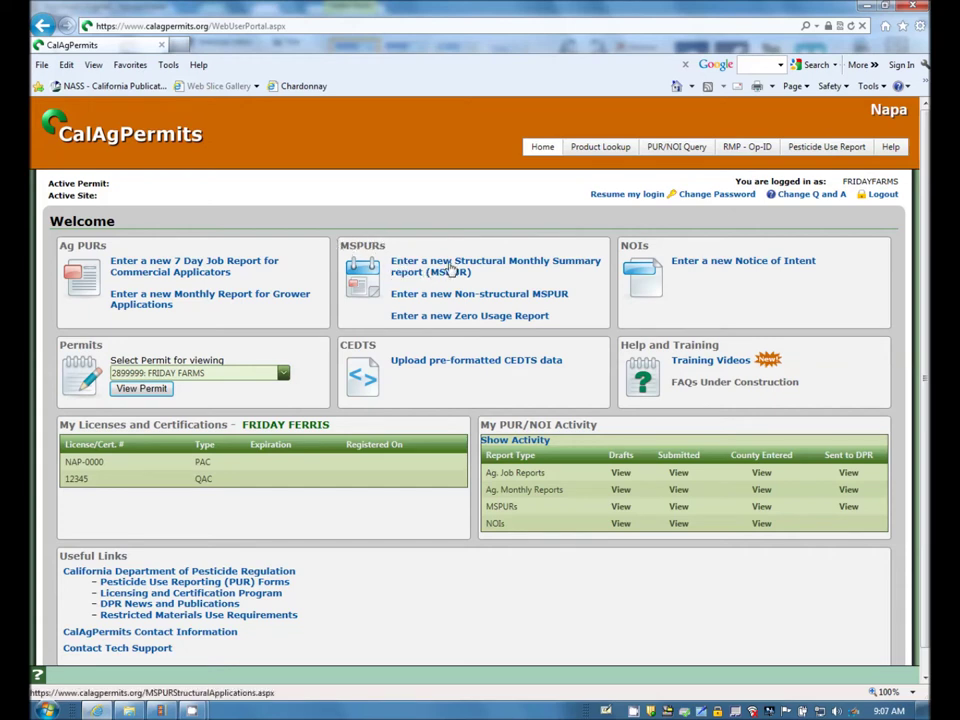
- Choose 'Enter a new Structural Monthly Summary report (MSPUR)' under MSPURs on the home page
{"action": "left_click", "coordinate": [504, 266]}
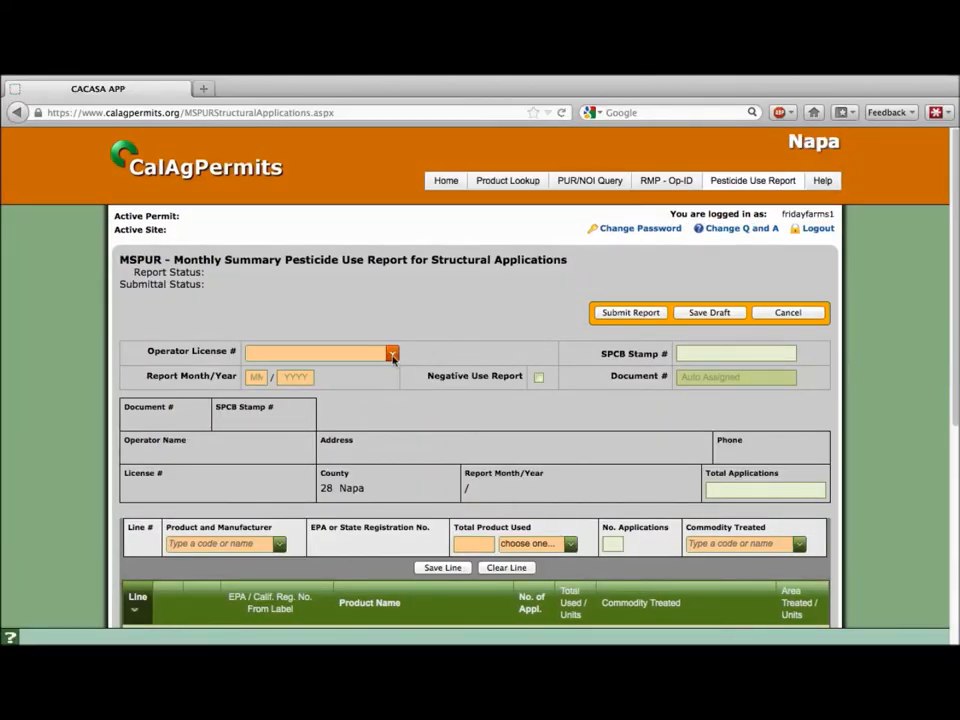
- Select operator license PR1234: FRIDAY FARMS, SPCB stamp 12345, and report month 9/2012
{"action": "left_click", "coordinate": [392, 352]}
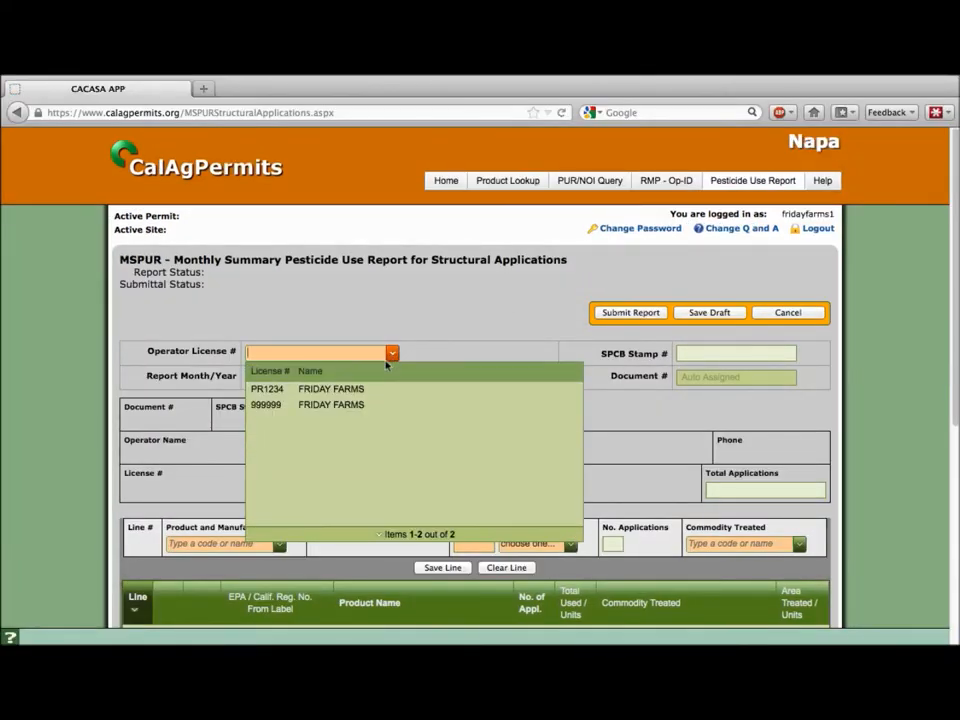
{"action": "left_click", "coordinate": [267, 388]}
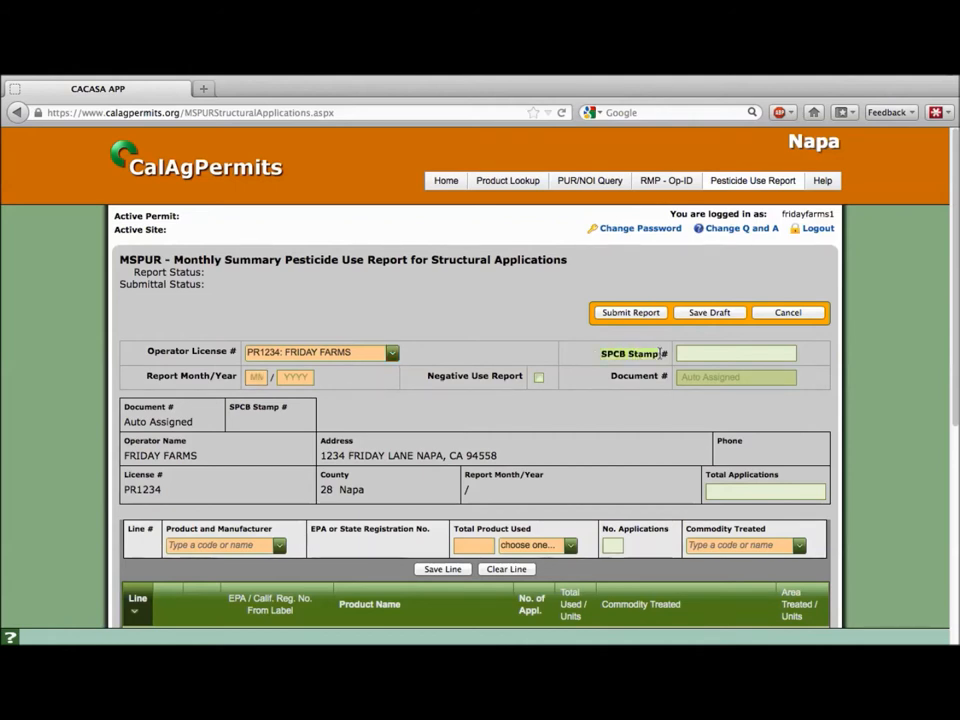
{"action": "left_click", "coordinate": [735, 353]}
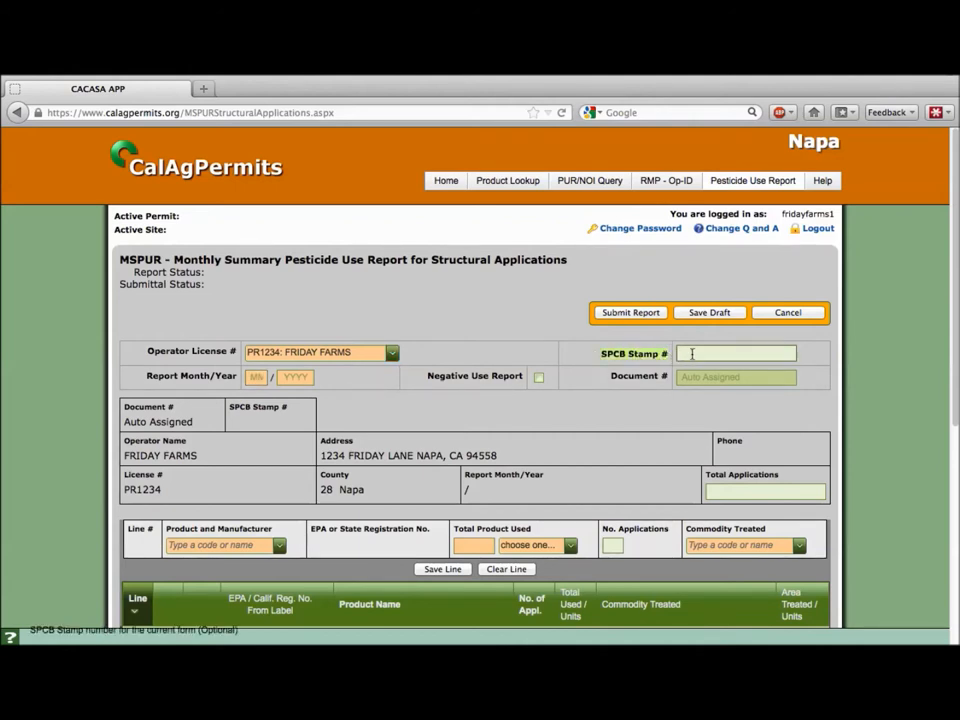
{"action": "left_click", "coordinate": [735, 353]}
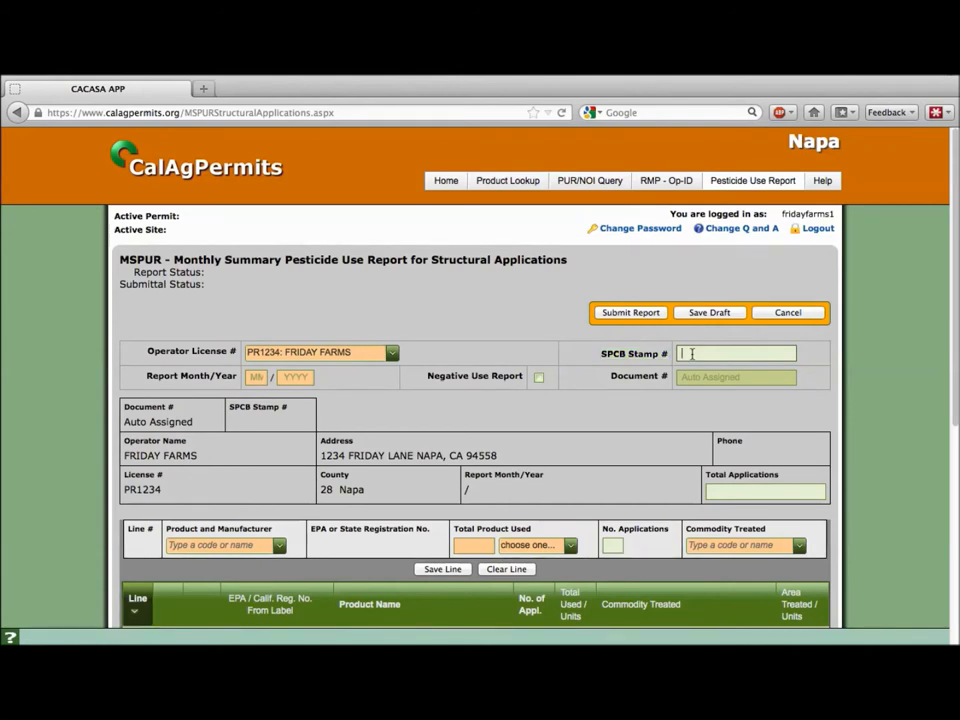
{"action": "type", "text": "12345"}
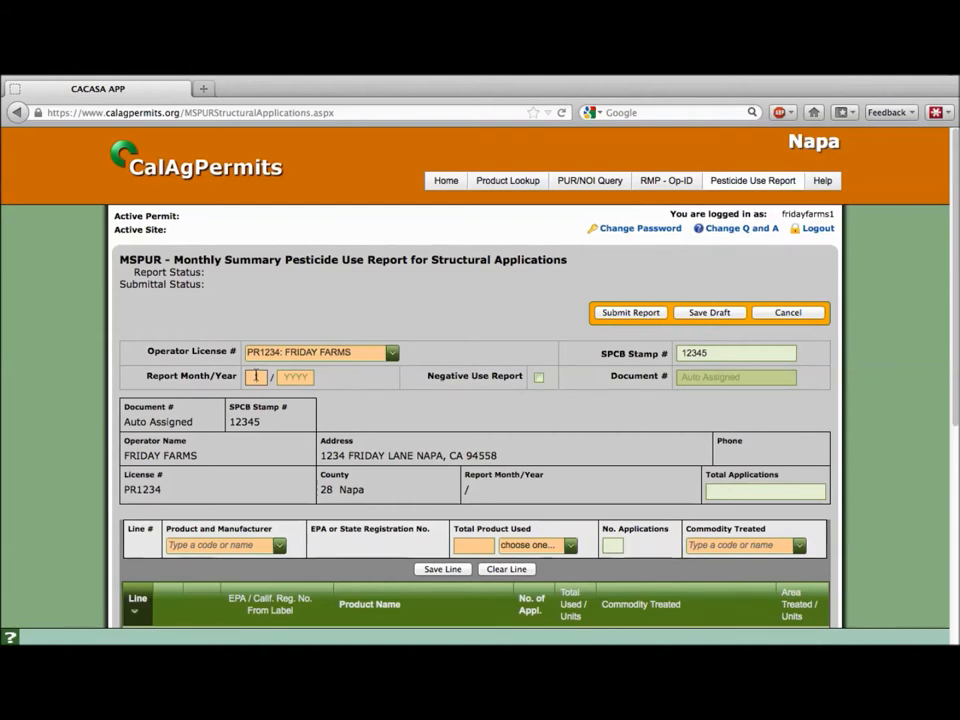
{"action": "type", "text": "9"}
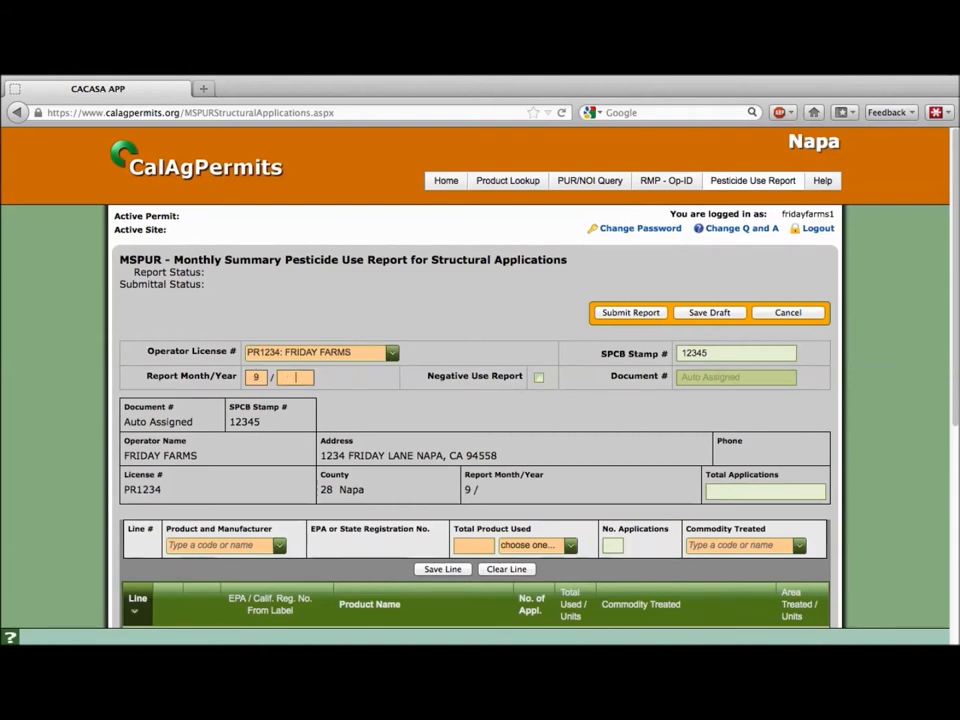
{"action": "type", "text": "12"}
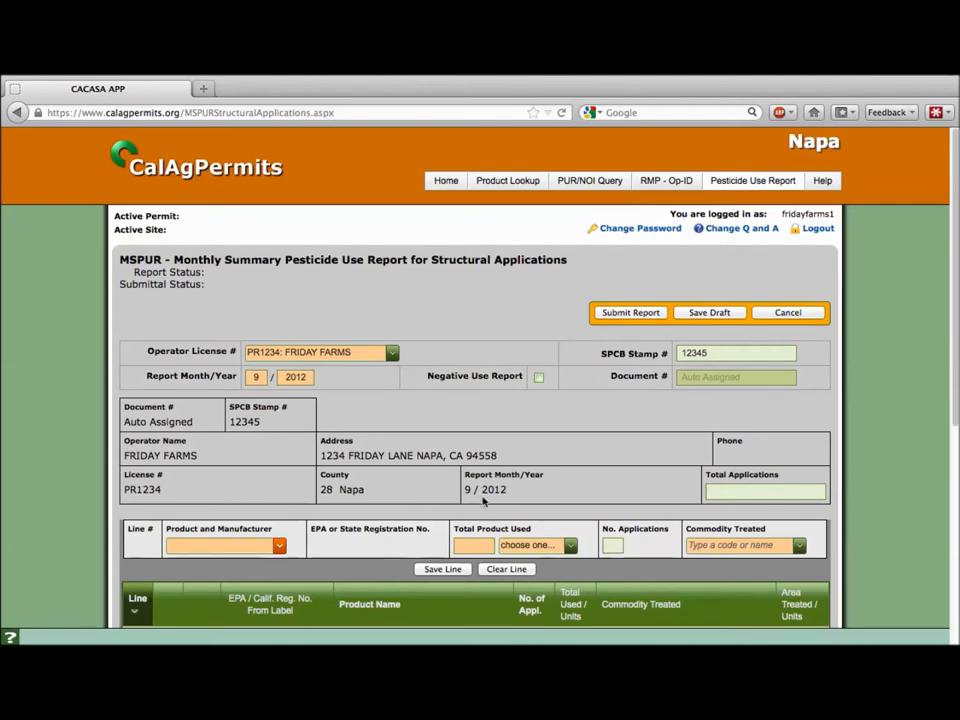
{"action": "mouse_move", "coordinate": [259, 445]}
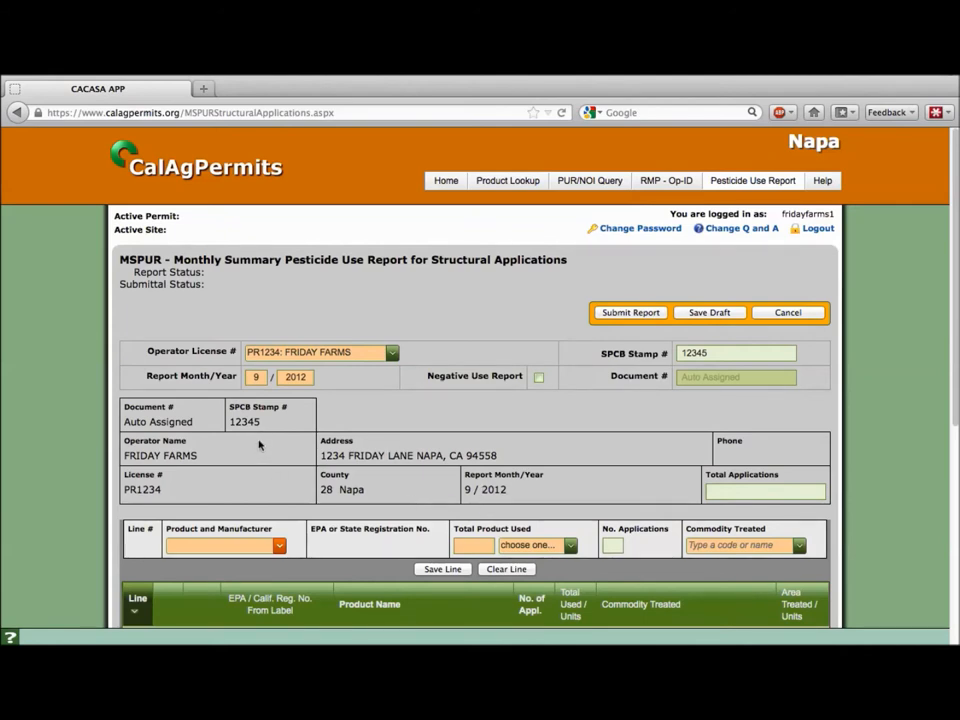
- Search the first line's Product and Manufacturer list for 'ditra' to list Ditrac products
{"action": "left_click", "coordinate": [220, 541]}
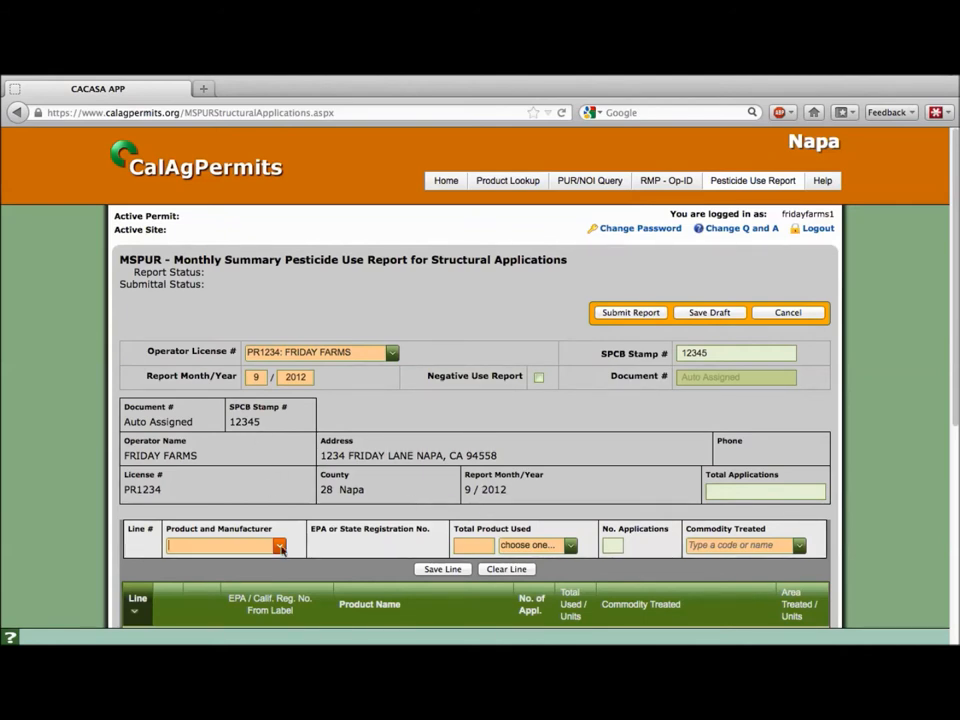
{"action": "left_click", "coordinate": [276, 546]}
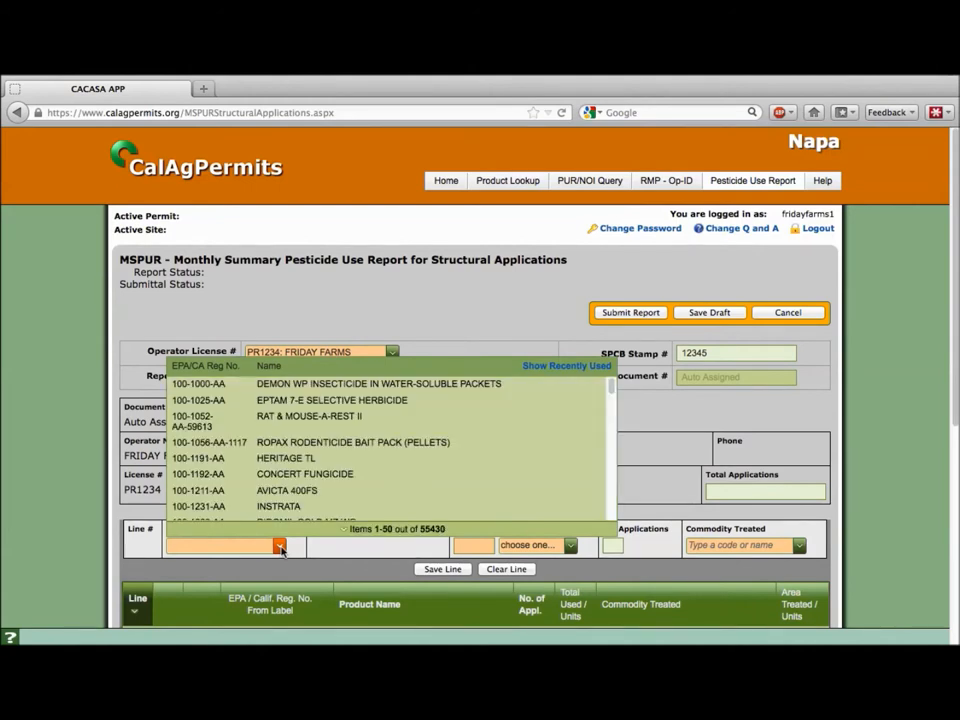
{"action": "type", "text": "dit"}
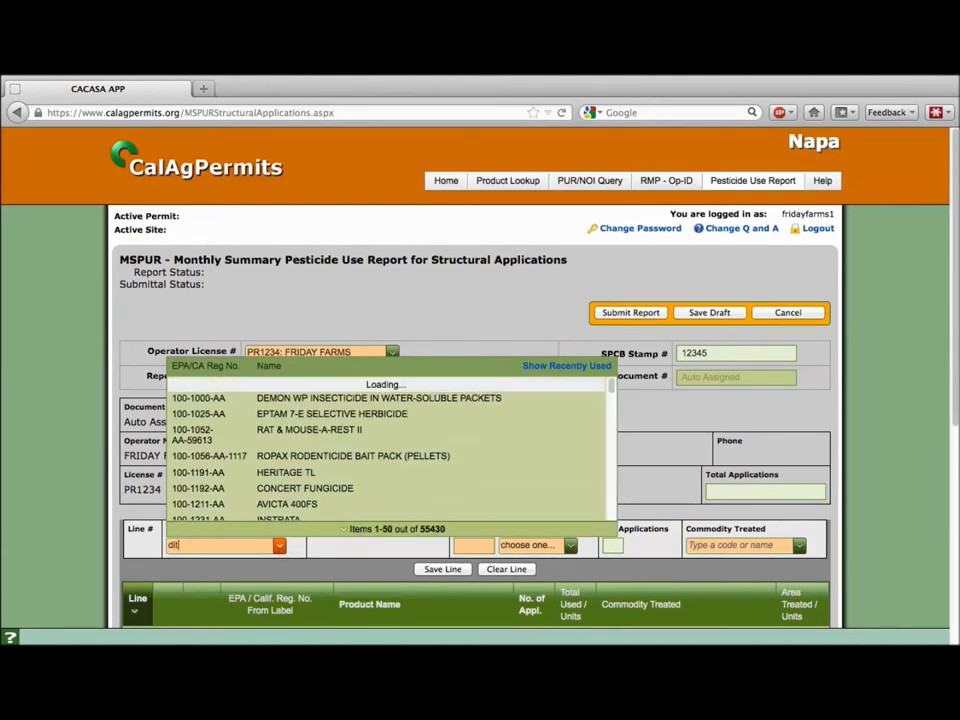
{"action": "type", "text": "ditra"}
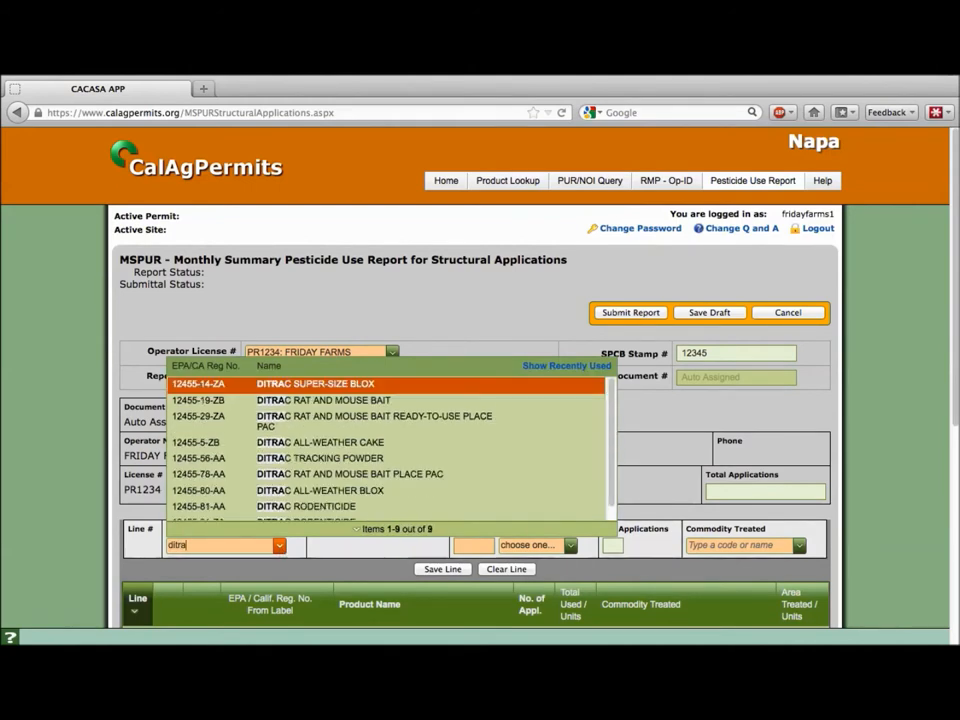
{"action": "mouse_move", "coordinate": [238, 534]}
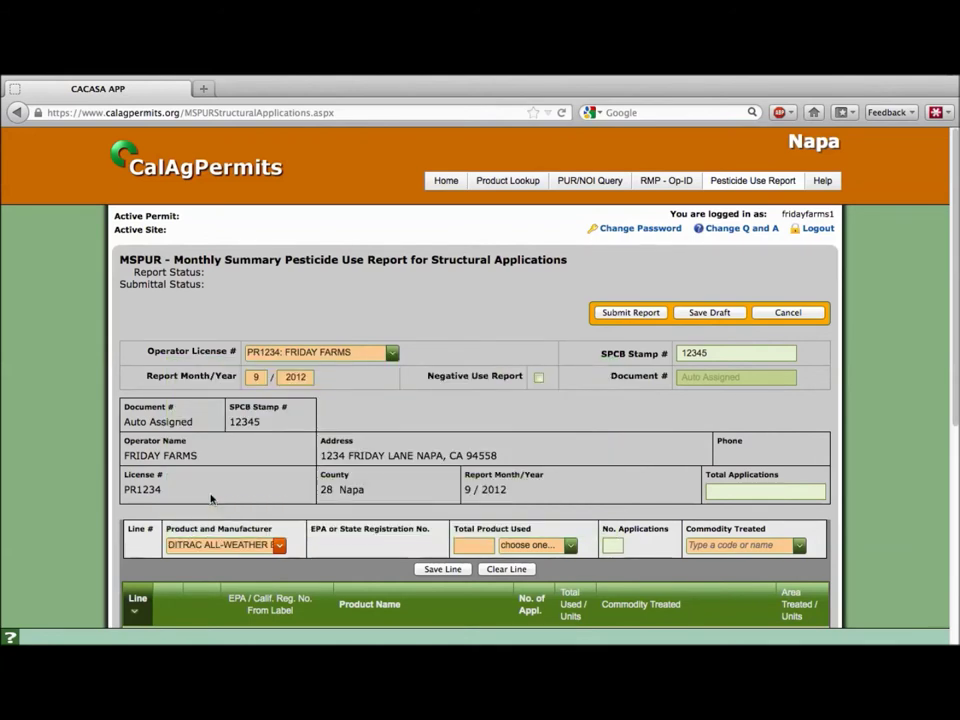
- Enter 28 ounces, 3 applications, and commodity 10-0 STRCT PEST CONT for the Ditrac line
{"action": "left_click", "coordinate": [473, 545]}
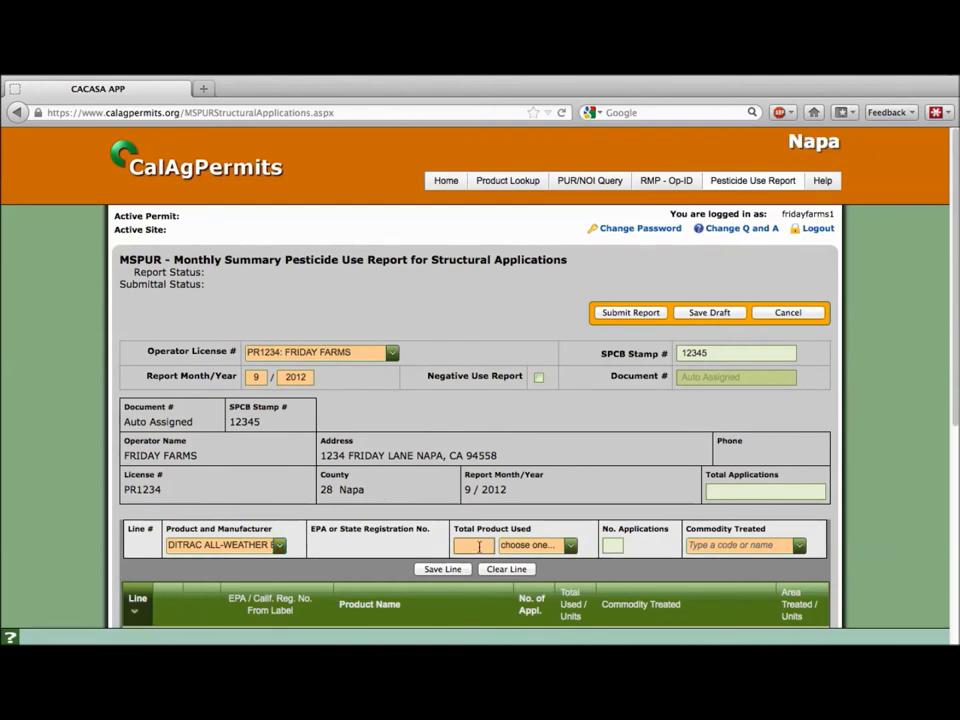
{"action": "type", "text": "28.000("}
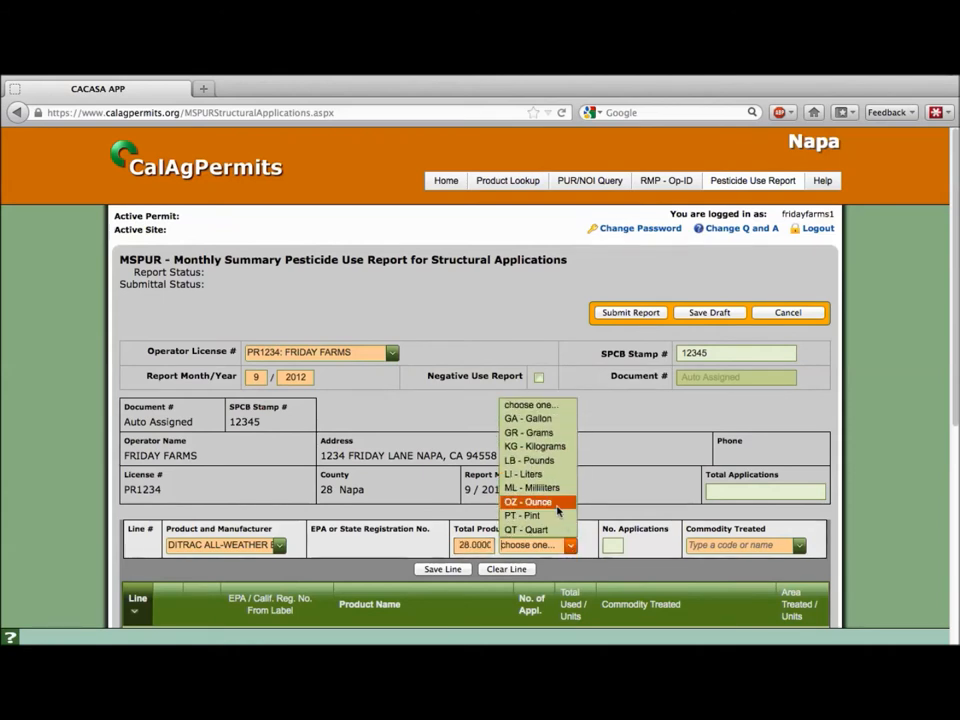
{"action": "left_click", "coordinate": [528, 502]}
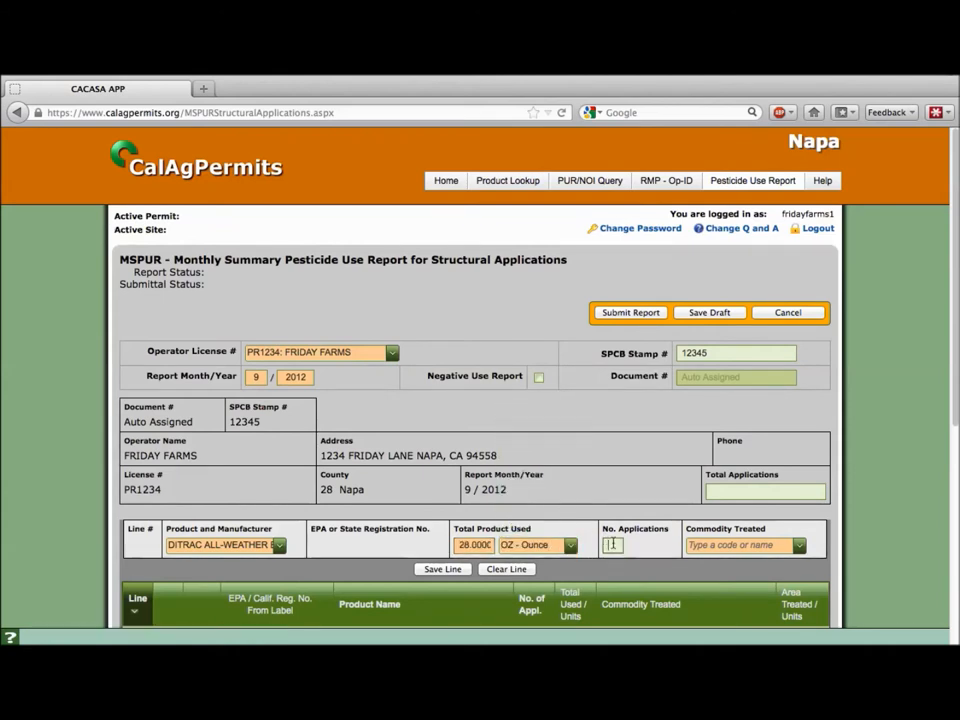
{"action": "type", "text": "3"}
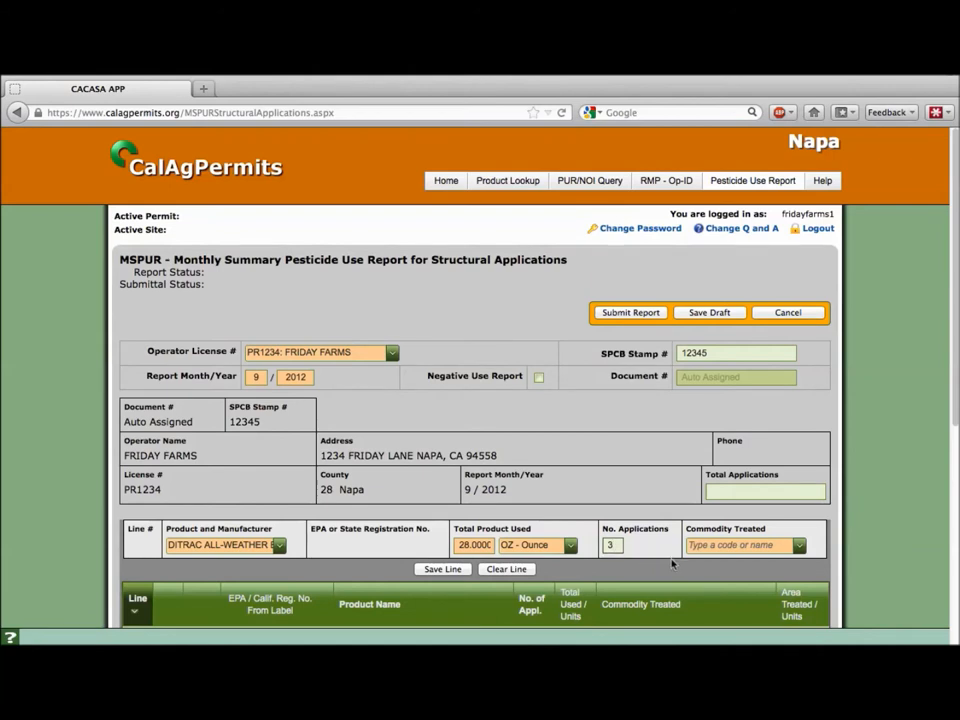
{"action": "left_click", "coordinate": [800, 545]}
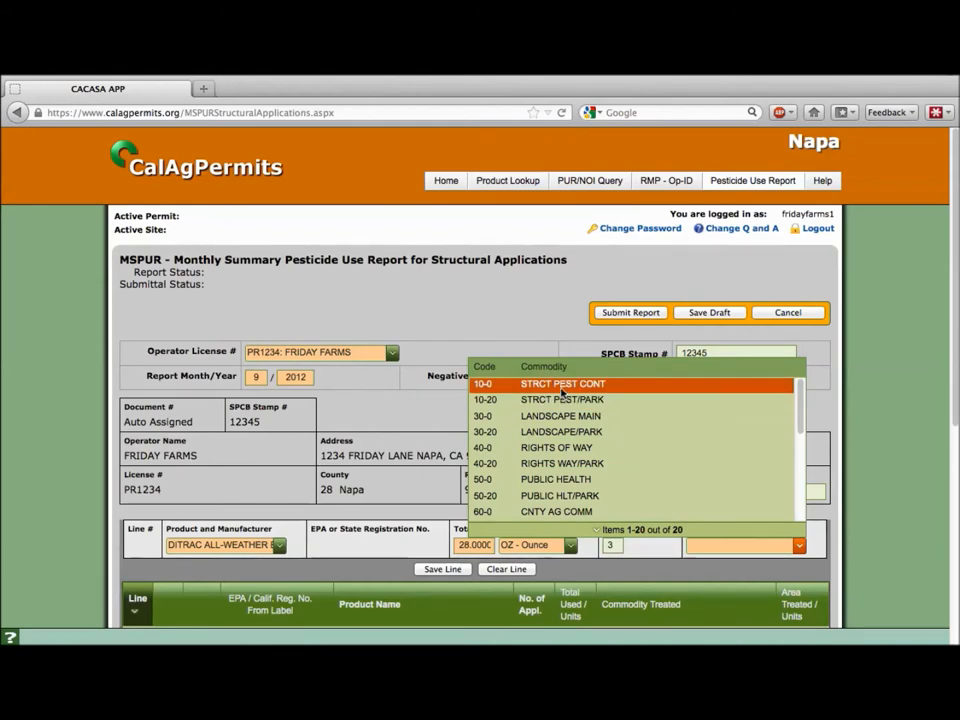
{"action": "left_click", "coordinate": [562, 383]}
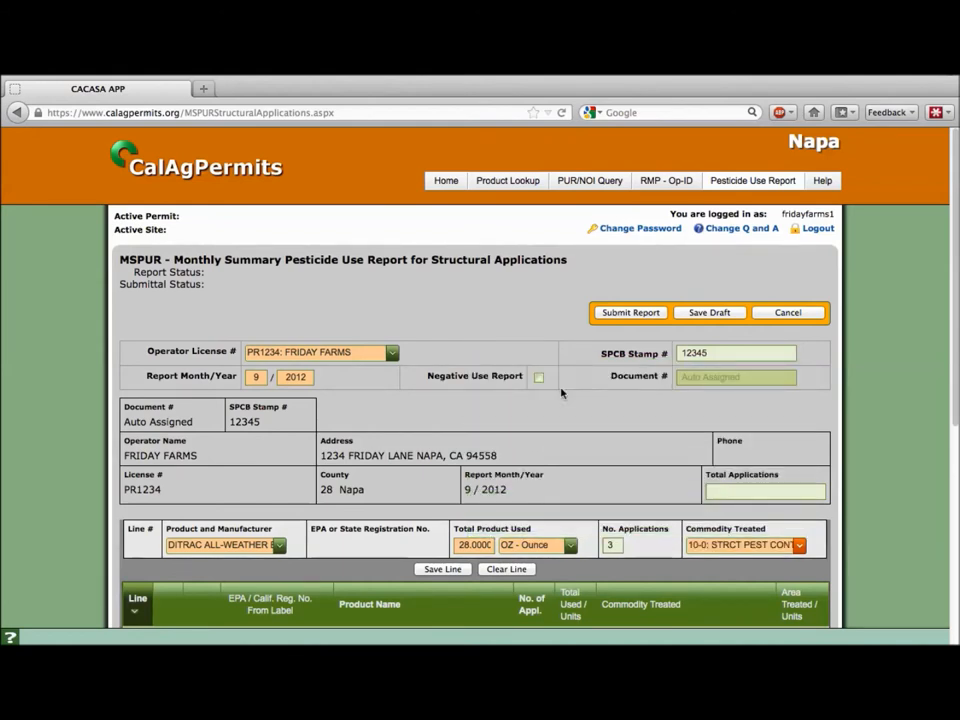
{"action": "scroll", "scroll_direction": "down", "scroll_amount": 3}
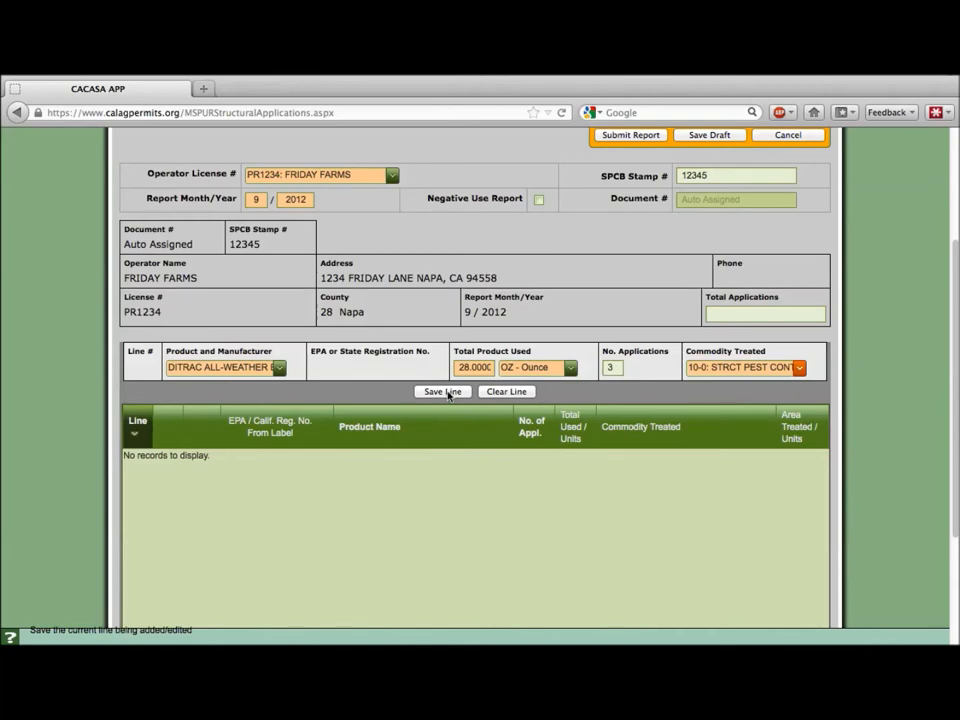
- Save the DITRAC ALL-WEATHER BLOX line as line 1, totaling 3 applications
{"action": "left_click", "coordinate": [442, 391]}
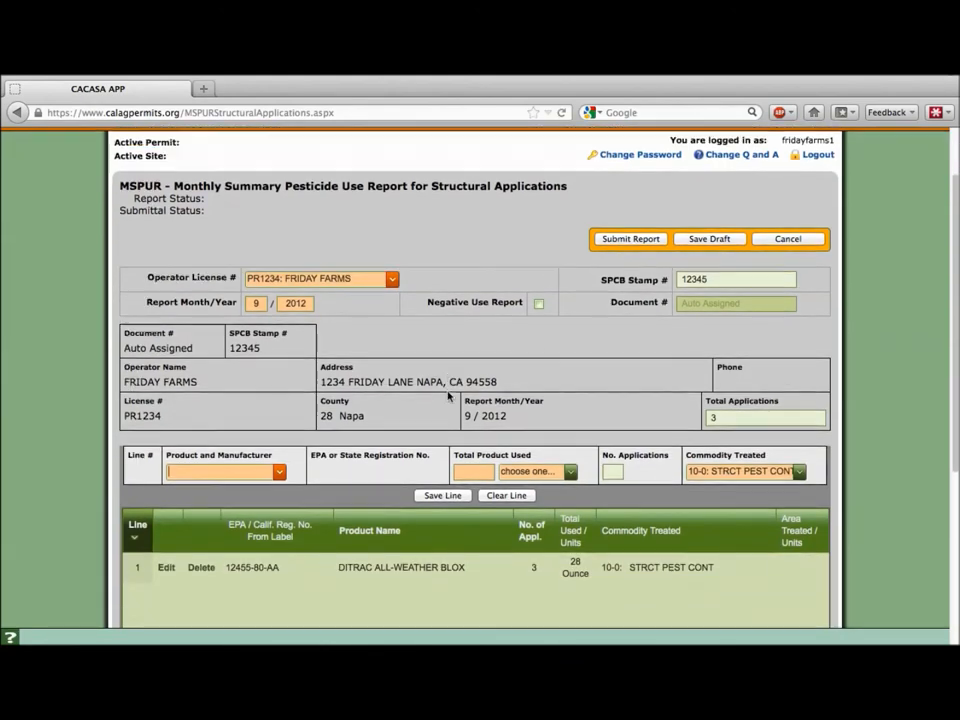
{"action": "scroll", "scroll_direction": "down", "scroll_amount": 3}
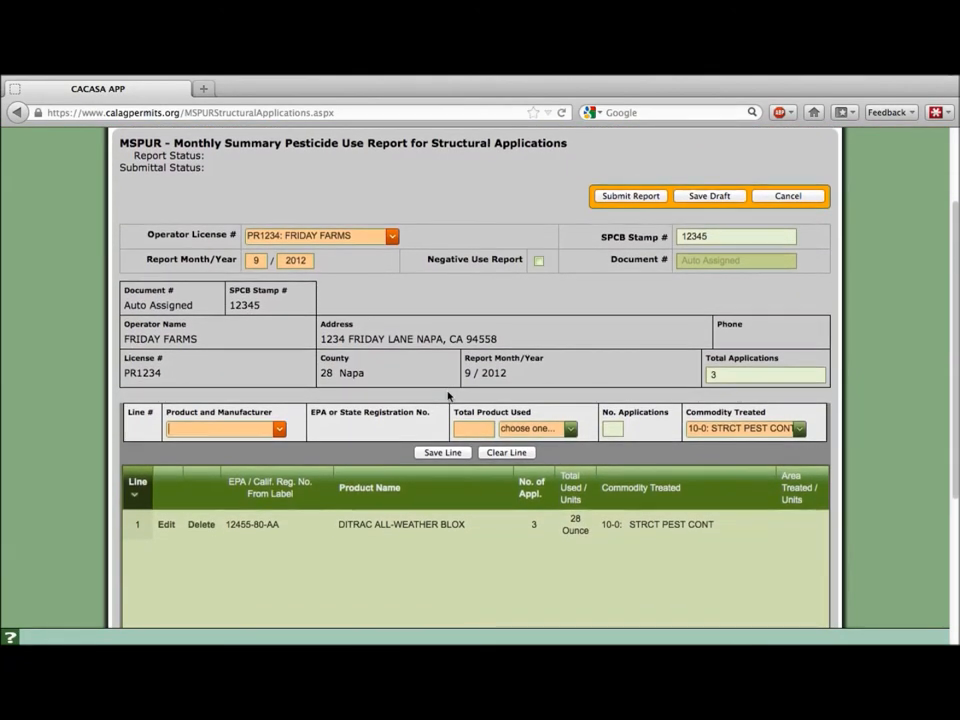
{"action": "mouse_move", "coordinate": [195, 543]}
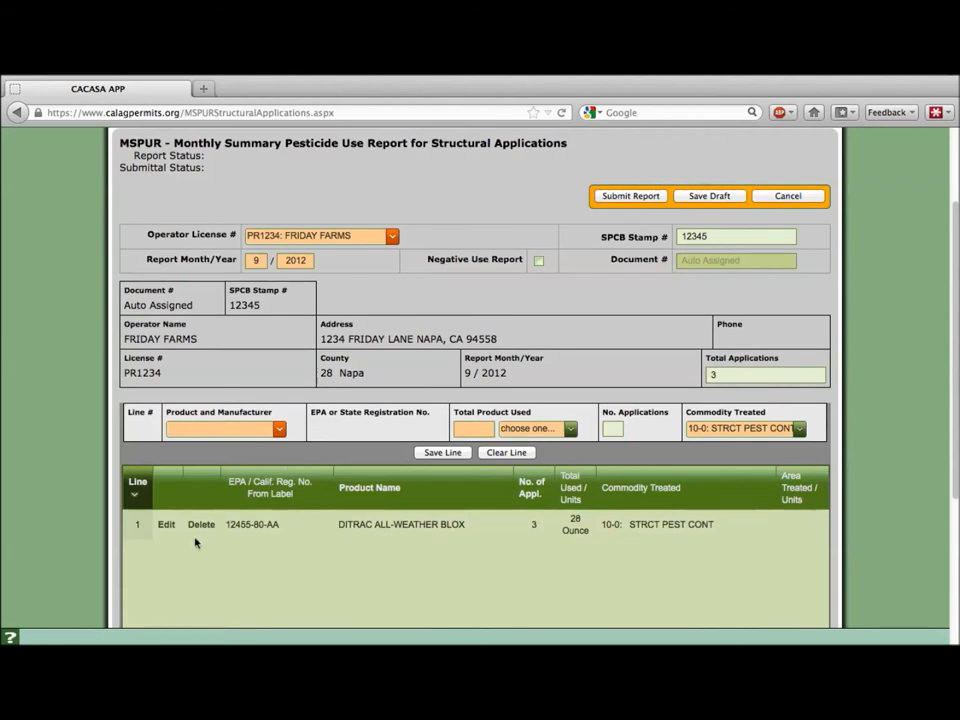
{"action": "mouse_move", "coordinate": [569, 547]}
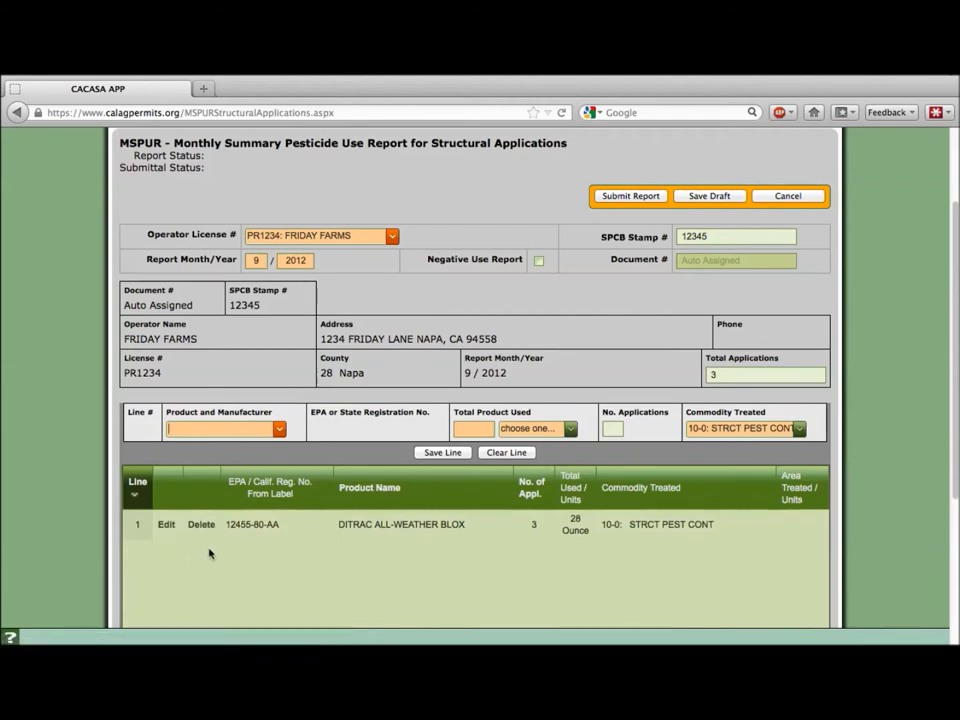
{"action": "mouse_move", "coordinate": [234, 557]}
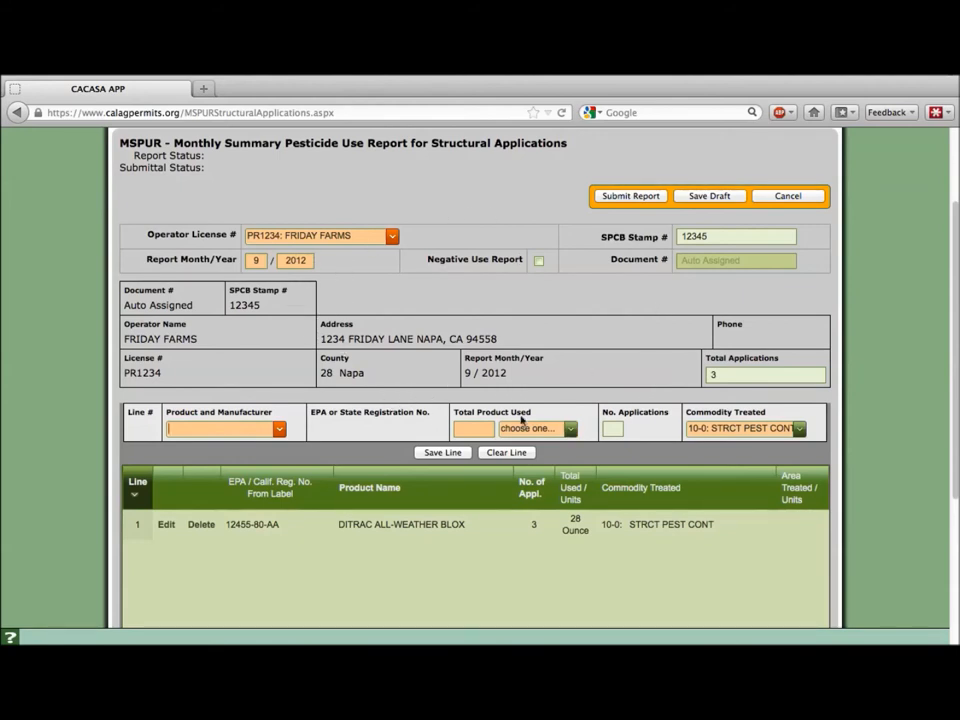
{"action": "left_click", "coordinate": [506, 452]}
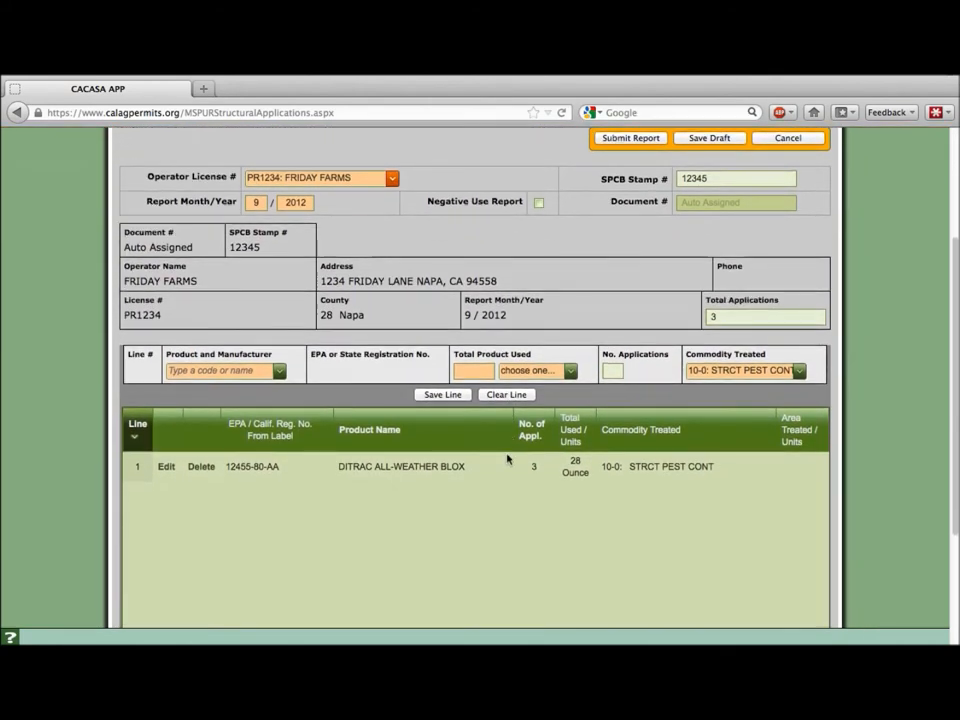
- Submit the Friday Farms 9/2012 report from the bottom of the form
{"action": "scroll", "scroll_direction": "down", "scroll_amount": 3}
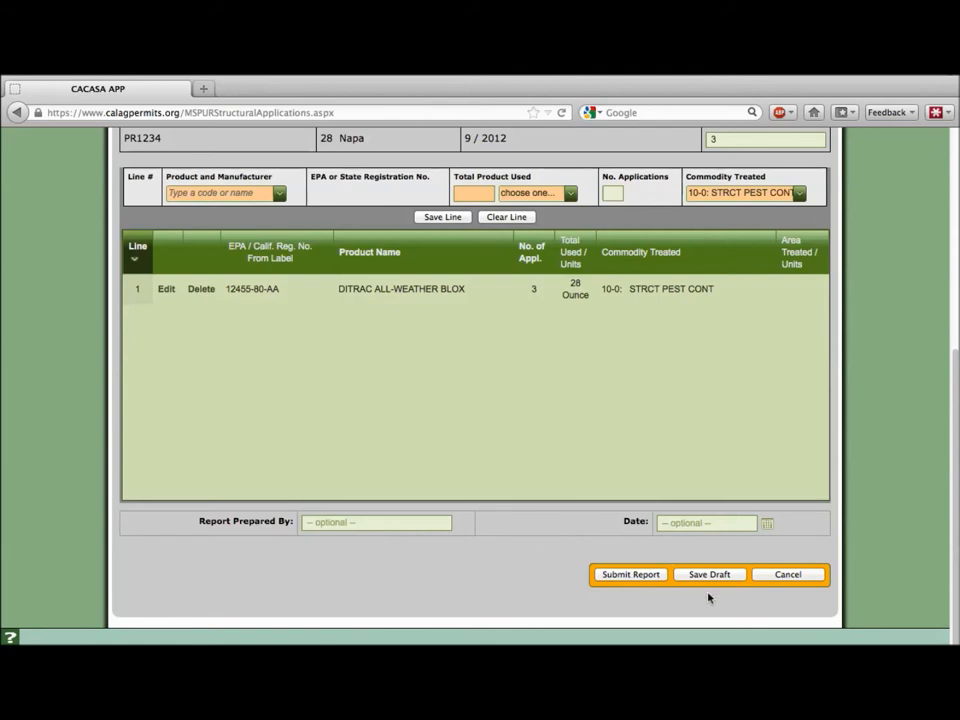
{"action": "mouse_move", "coordinate": [710, 625]}
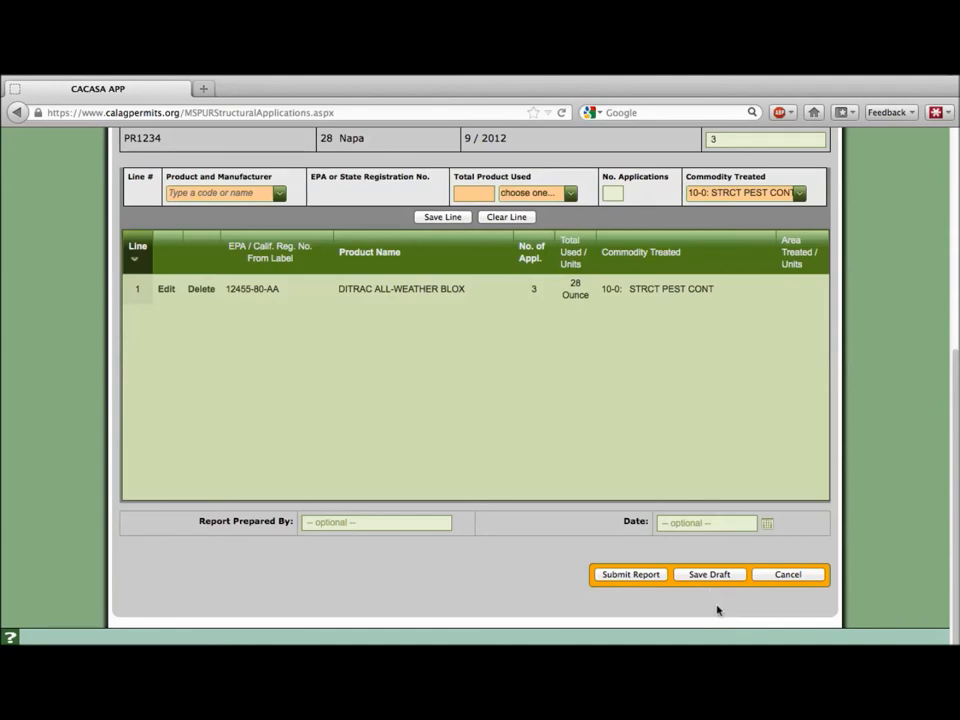
{"action": "mouse_move", "coordinate": [783, 593]}
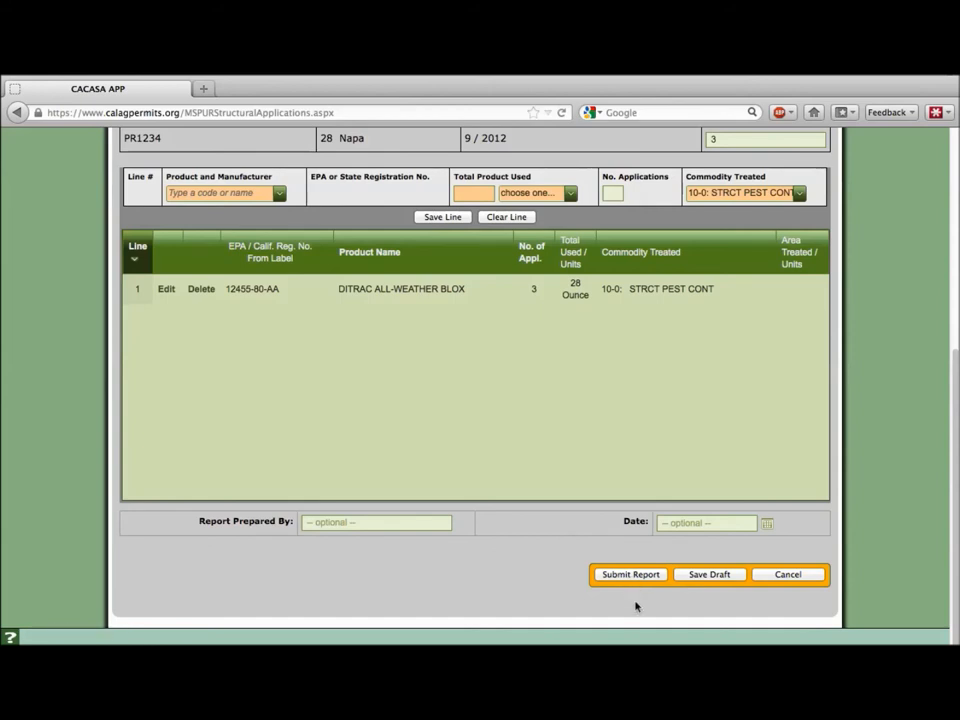
{"action": "mouse_move", "coordinate": [629, 598]}
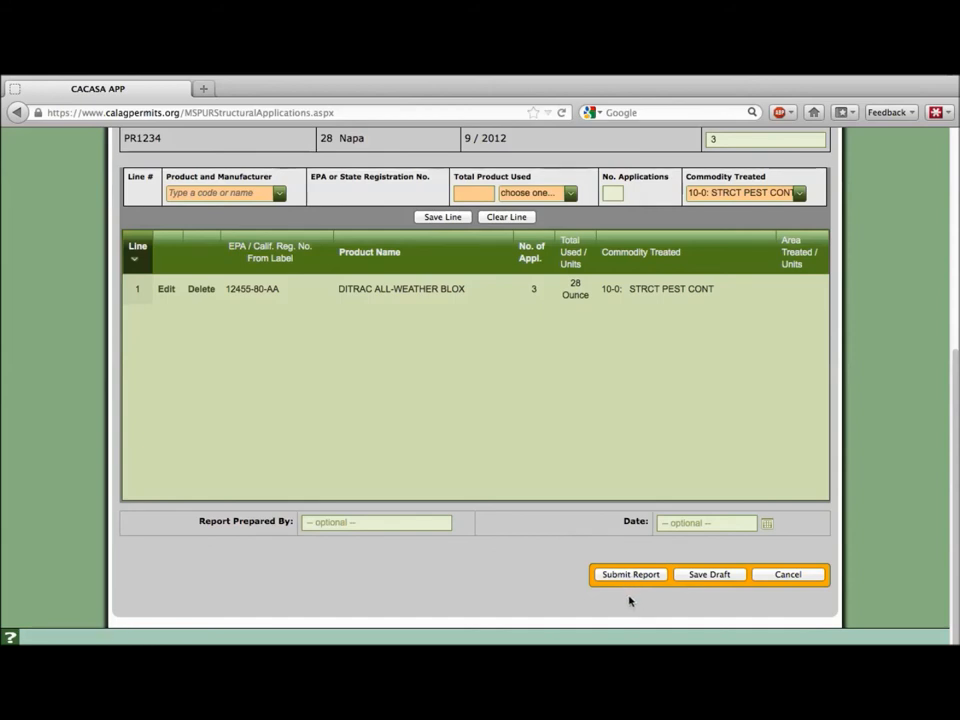
{"action": "mouse_move", "coordinate": [631, 599]}
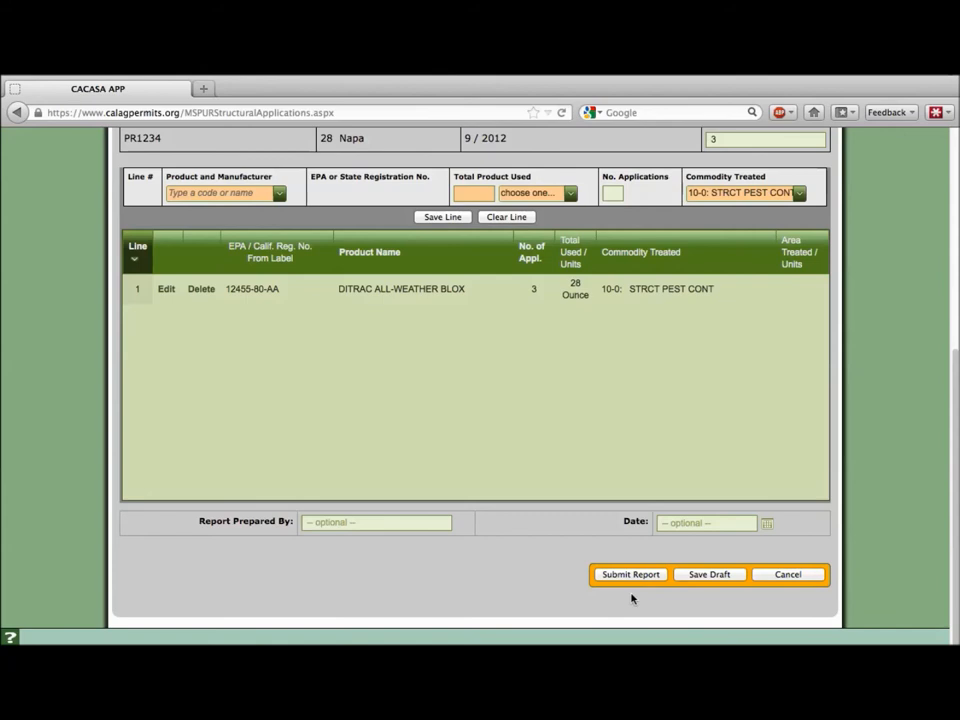
{"action": "left_click", "coordinate": [629, 574]}
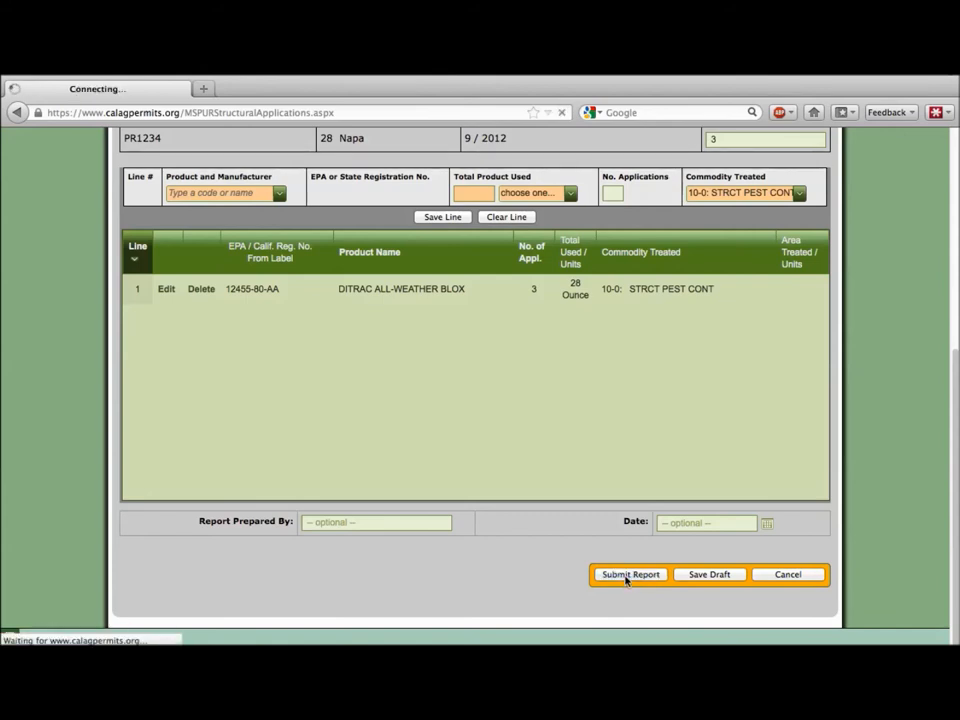
- Confirm Submitted to County (9/26/2012 3:06 PM), then return to the PUR list
{"action": "left_click", "coordinate": [628, 574]}
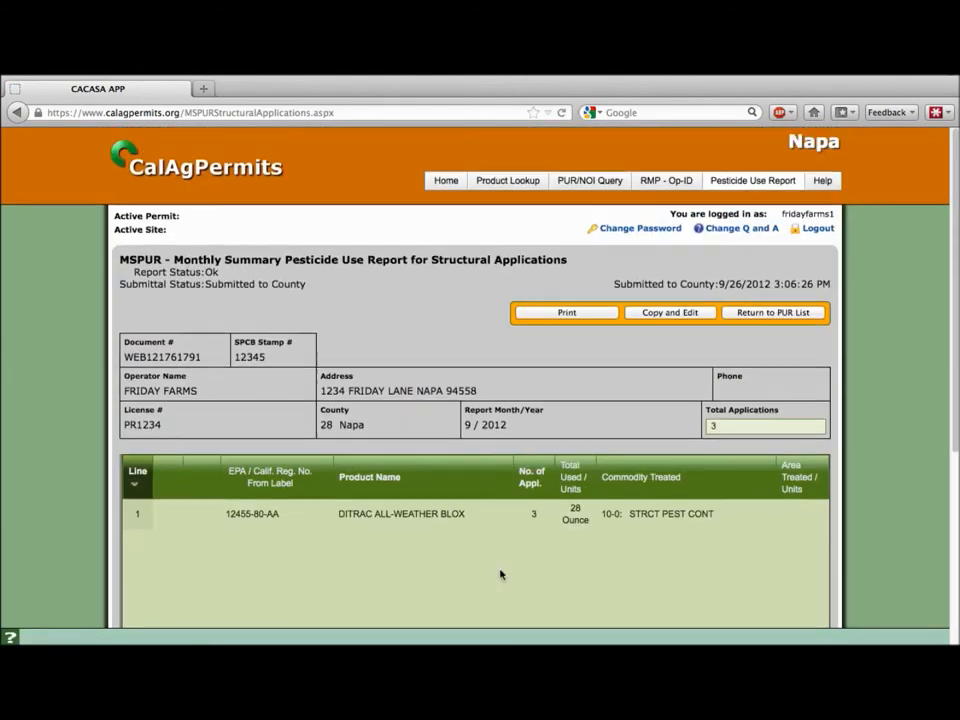
{"action": "mouse_move", "coordinate": [256, 425]}
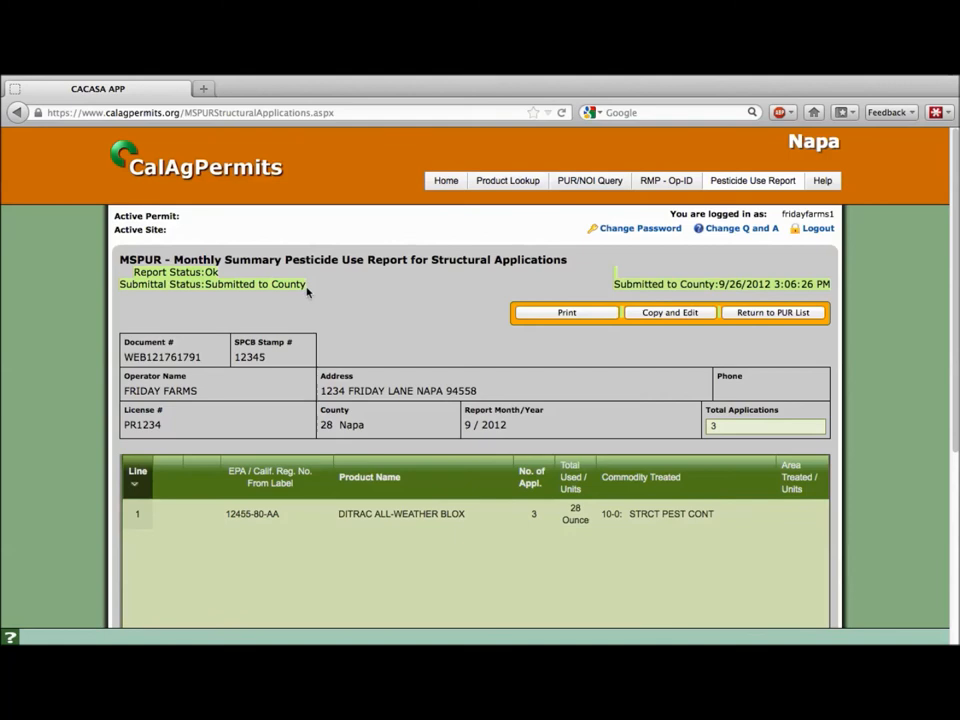
{"action": "mouse_move", "coordinate": [307, 287]}
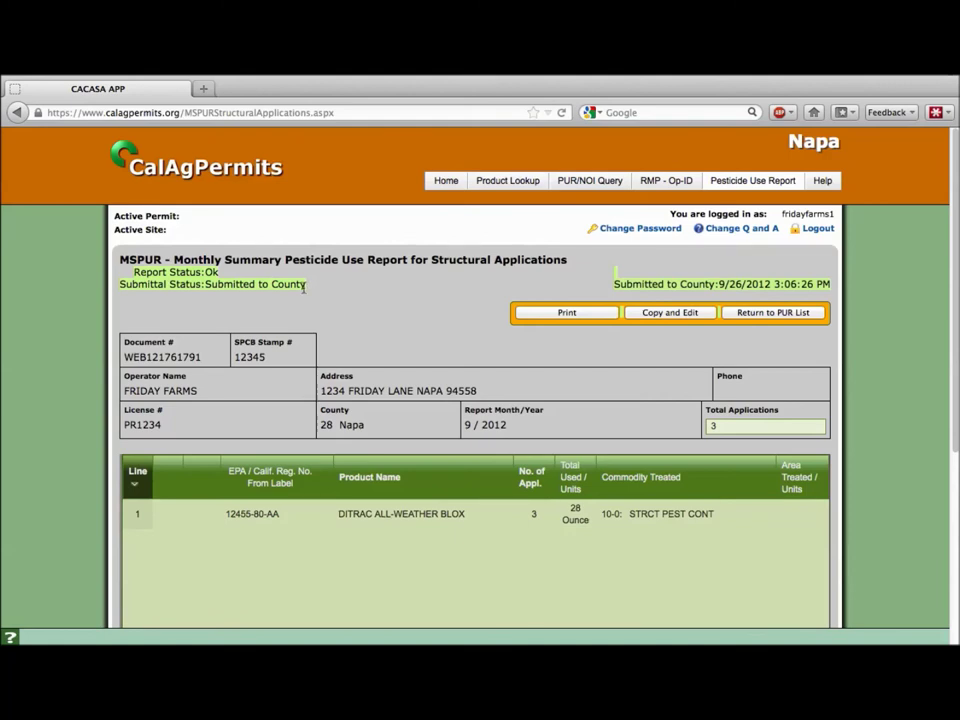
{"action": "mouse_move", "coordinate": [498, 305]}
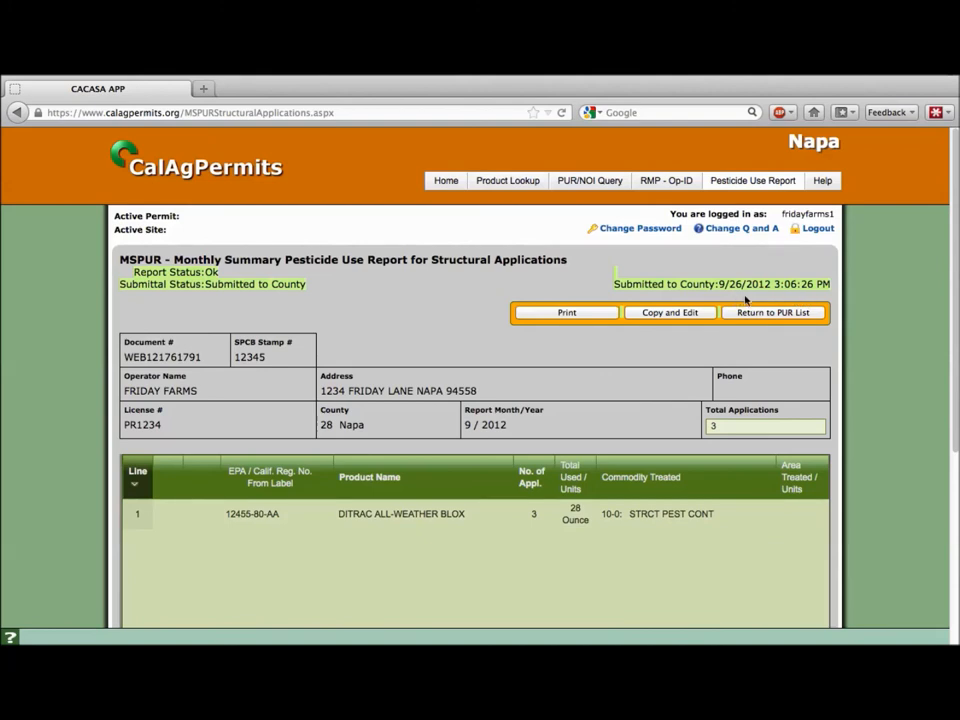
{"action": "mouse_move", "coordinate": [798, 298]}
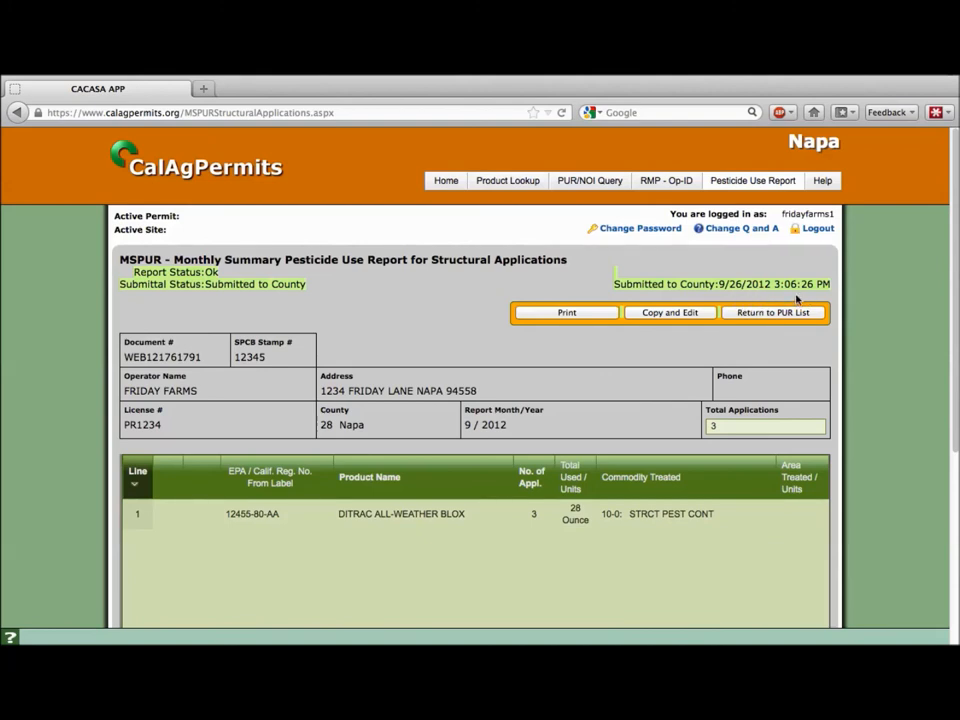
{"action": "mouse_move", "coordinate": [564, 345]}
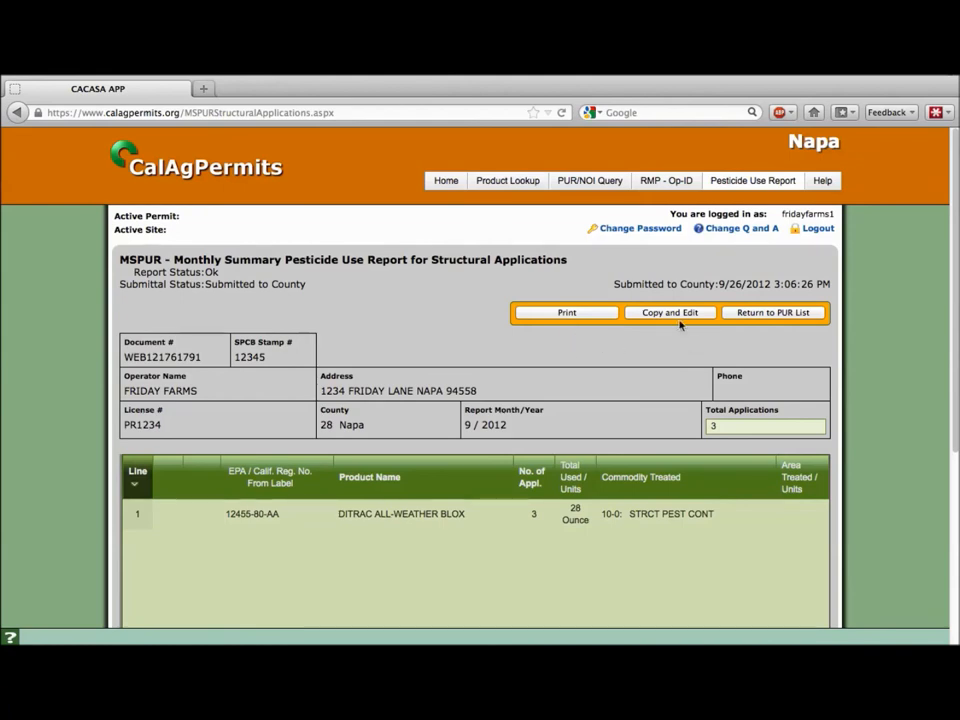
{"action": "mouse_move", "coordinate": [670, 332]}
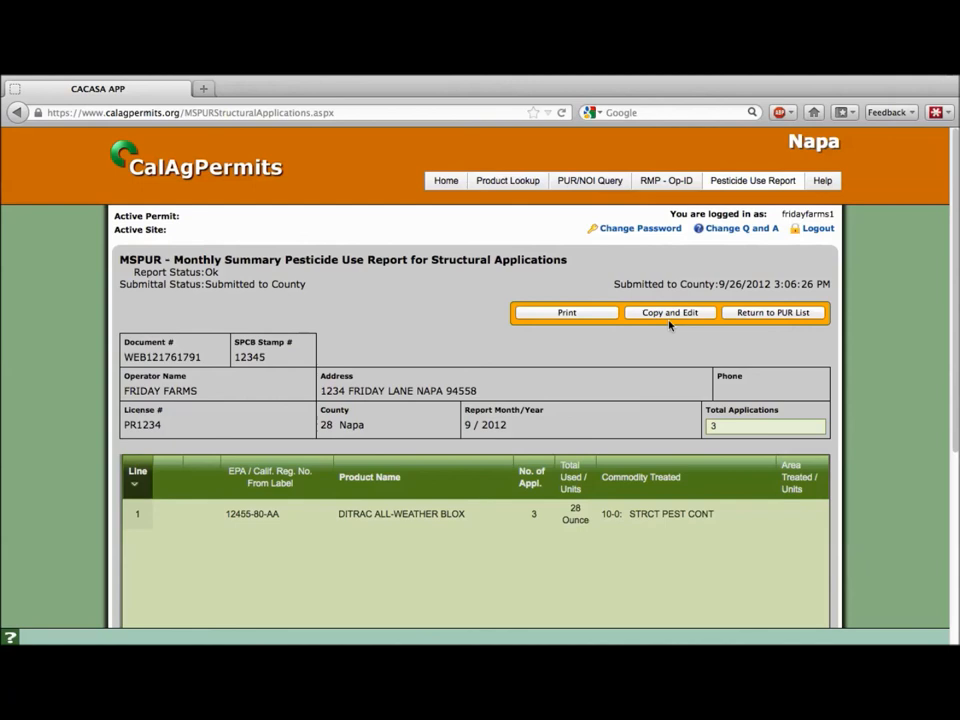
{"action": "mouse_move", "coordinate": [673, 332]}
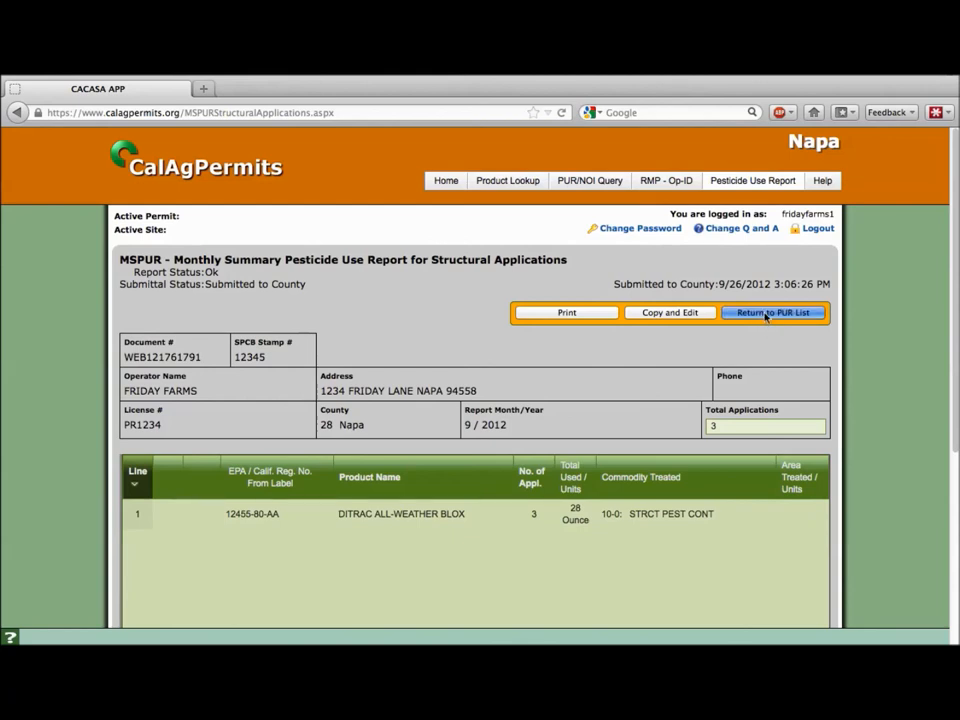
{"action": "left_click", "coordinate": [773, 312]}
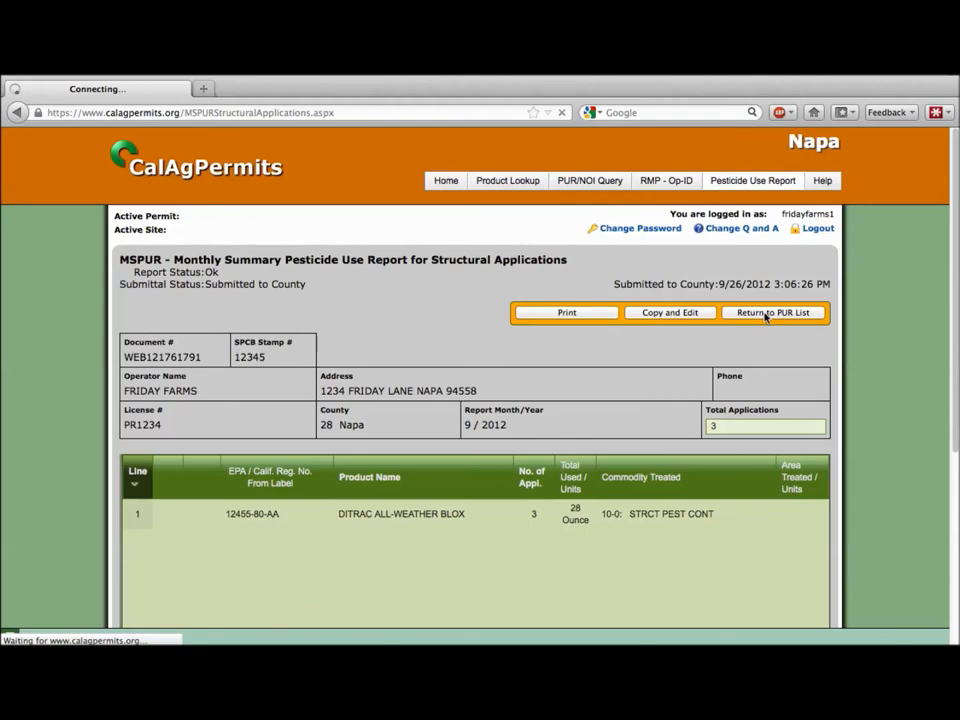